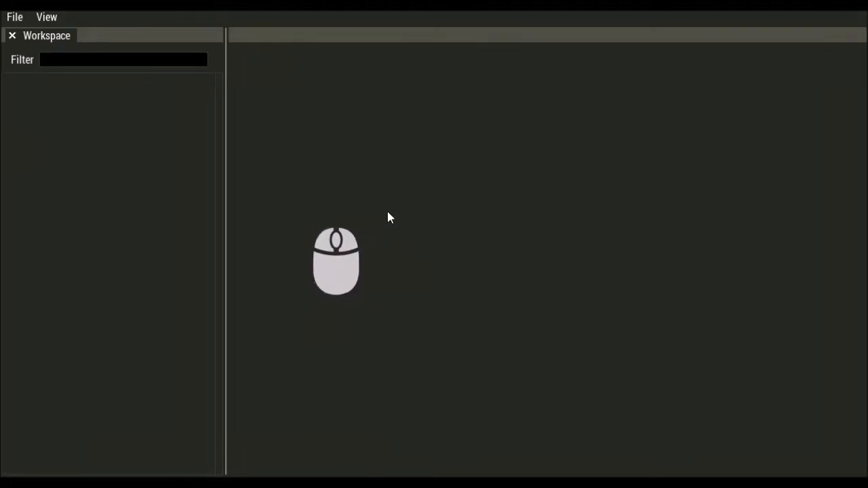
{"action": "mouse_move", "coordinate": [450, 220]}
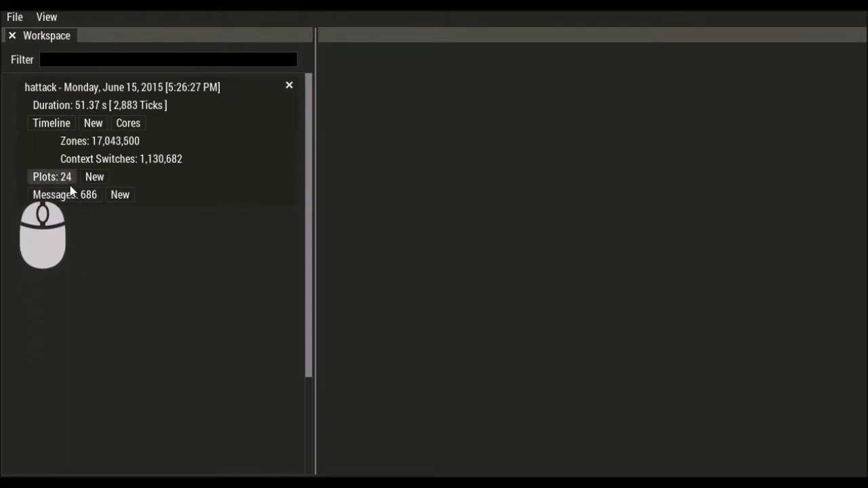
Open the hattack Timeline and scroll through the Main, Render, Physics and Worker tracks
{"action": "left_click", "coordinate": [50, 122]}
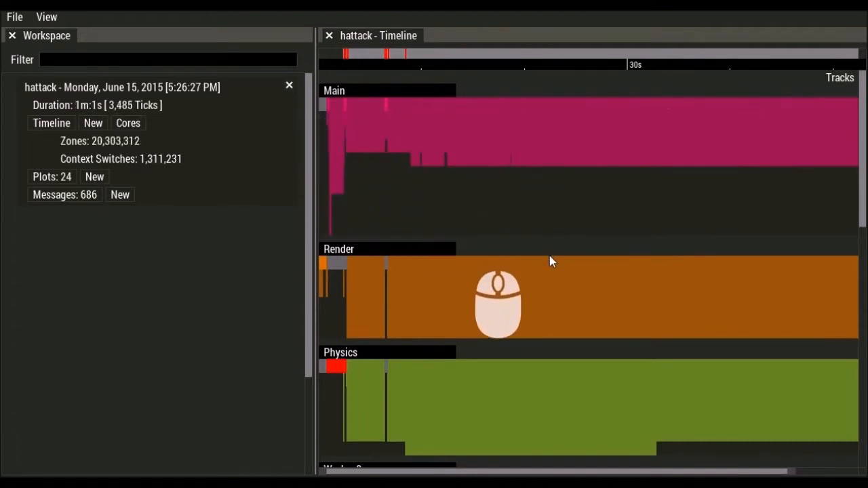
{"action": "scroll", "scroll_direction": "down", "scroll_amount": 3}
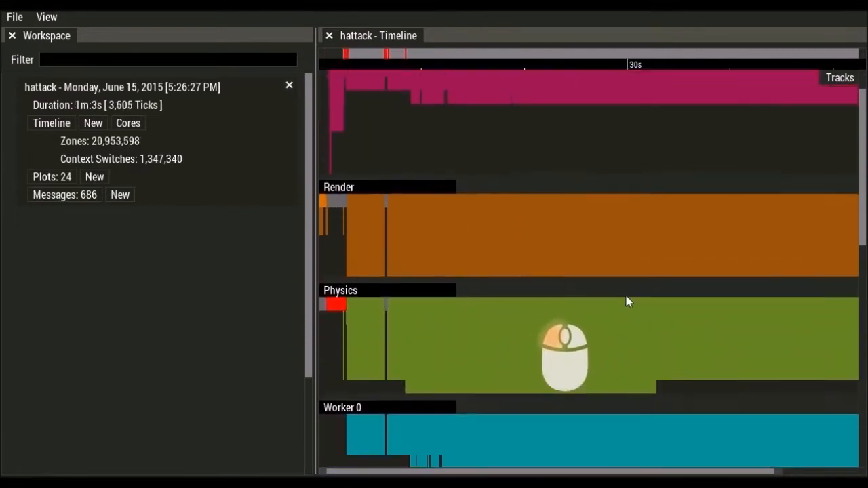
{"action": "scroll", "scroll_direction": "down", "scroll_amount": 3}
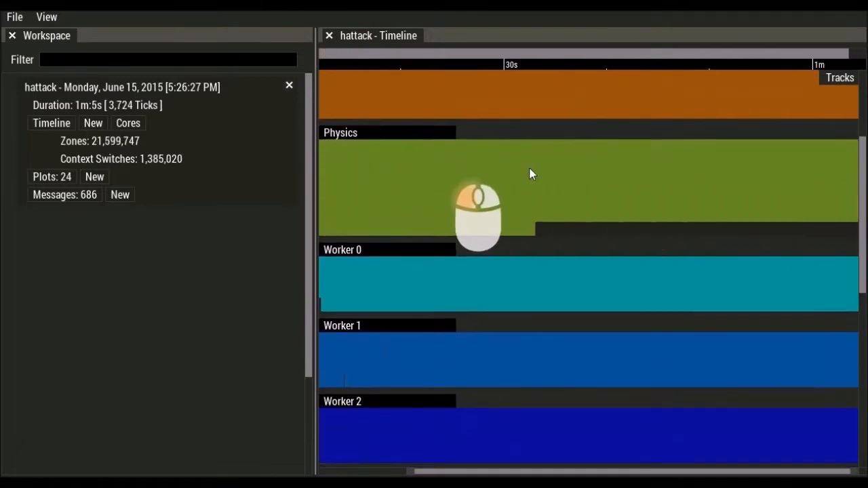
{"action": "scroll", "scroll_direction": "down", "scroll_amount": 3}
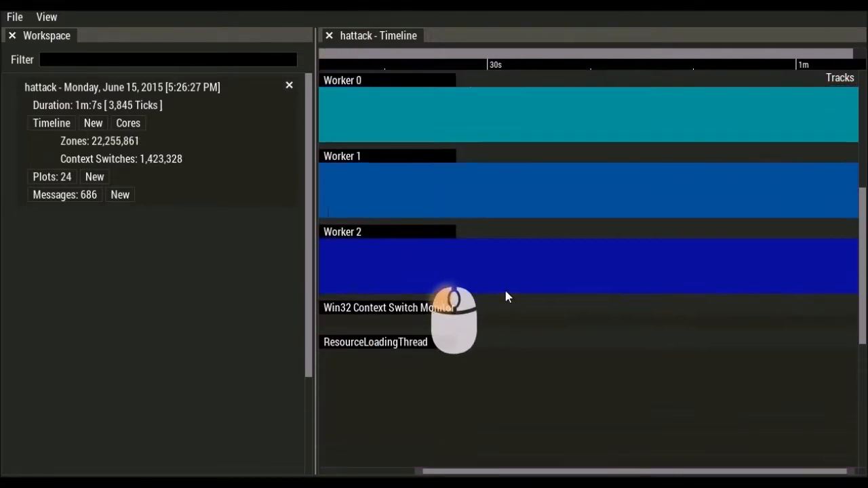
{"action": "scroll", "scroll_direction": "down", "scroll_amount": 3}
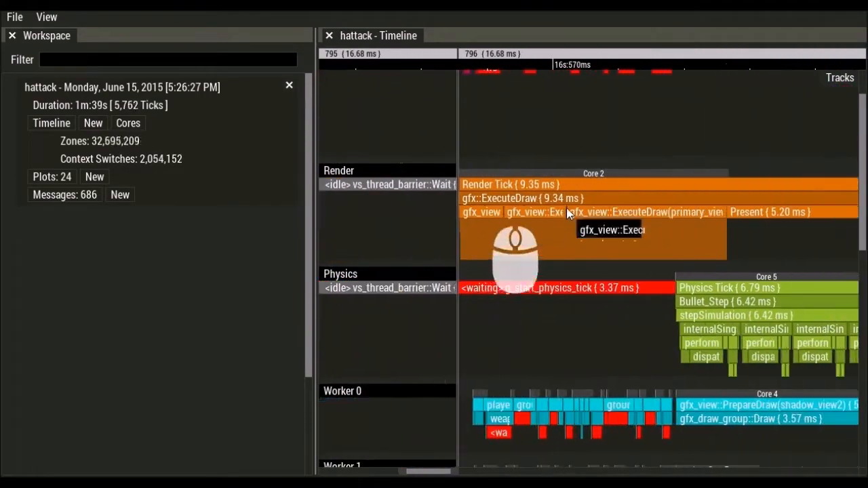
{"action": "mouse_move", "coordinate": [576, 187]}
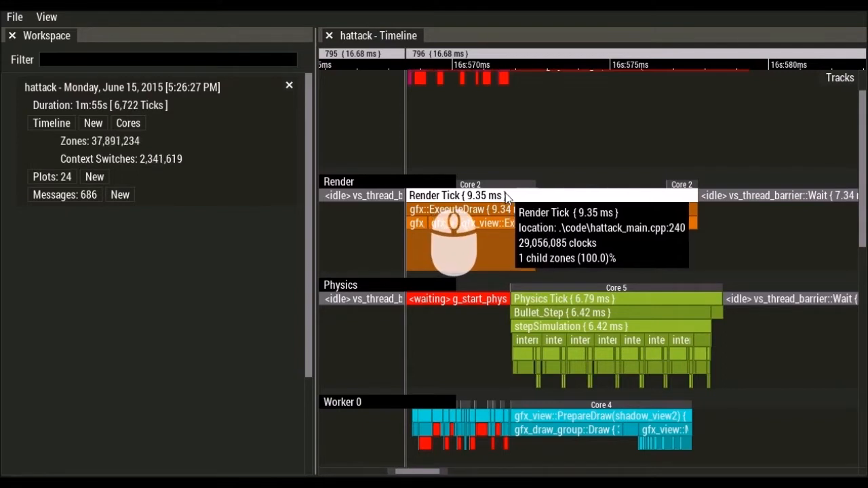
{"action": "mouse_move", "coordinate": [495, 223]}
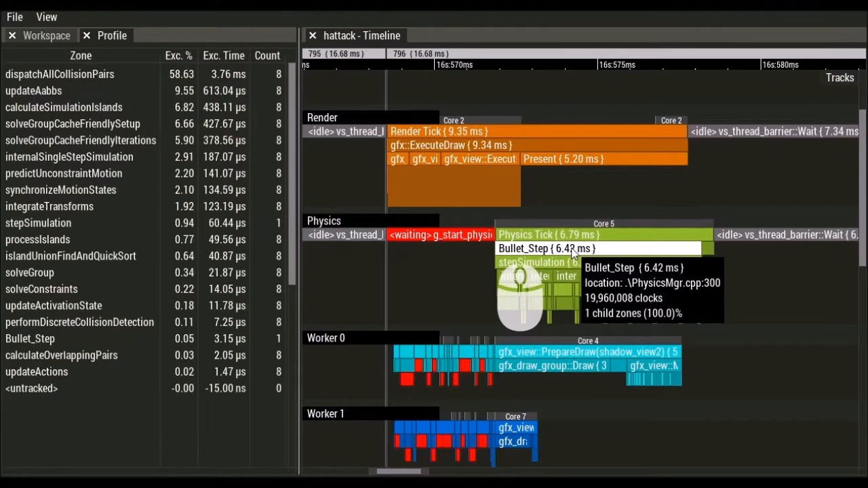
{"action": "mouse_move", "coordinate": [486, 241]}
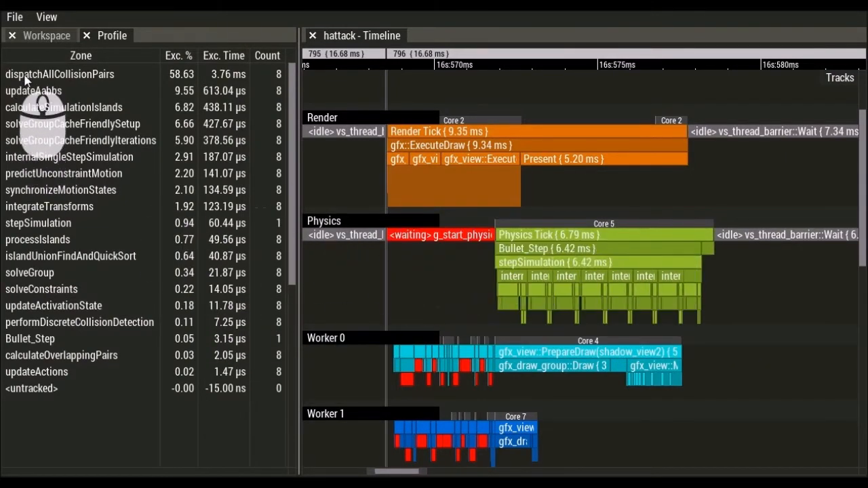
{"action": "mouse_move", "coordinate": [101, 89]}
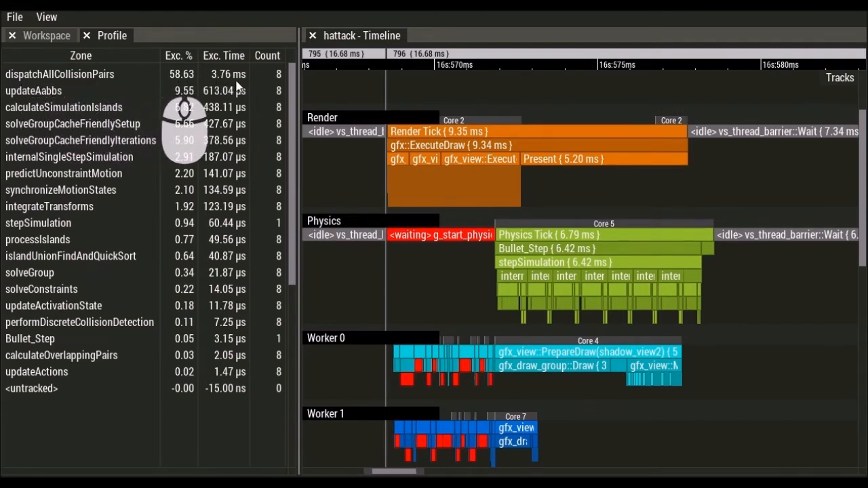
{"action": "mouse_move", "coordinate": [280, 88]}
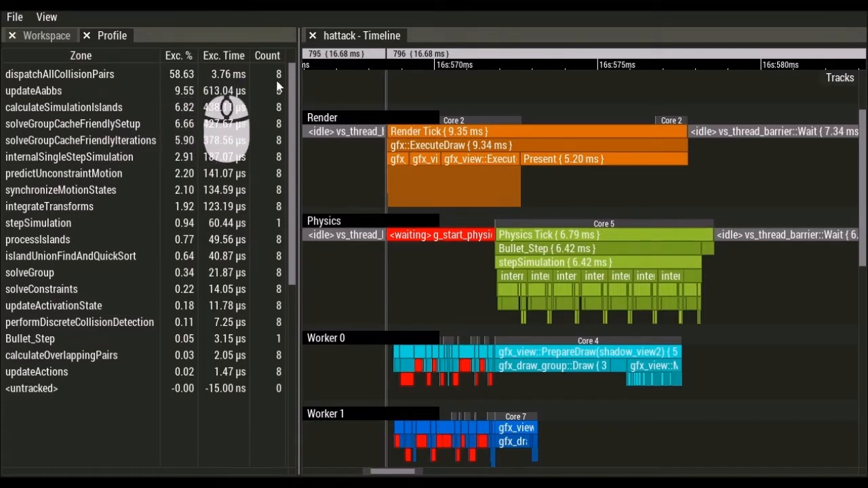
{"action": "mouse_move", "coordinate": [41, 136]}
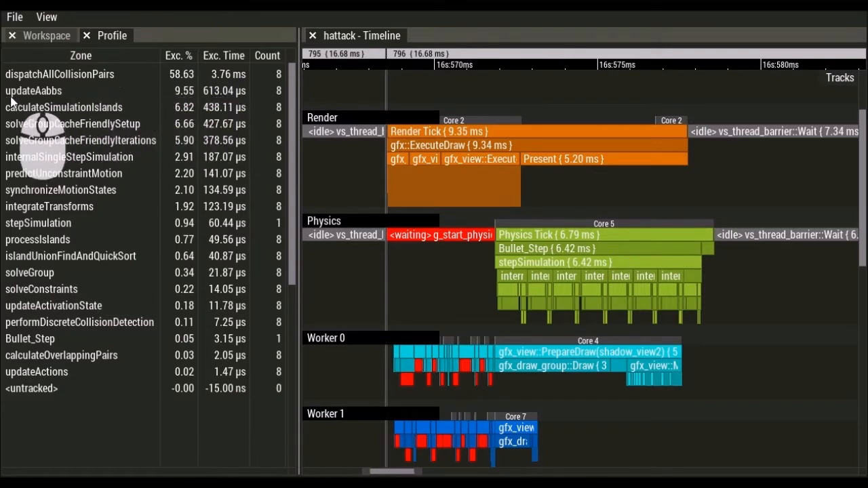
{"action": "mouse_move", "coordinate": [134, 104]}
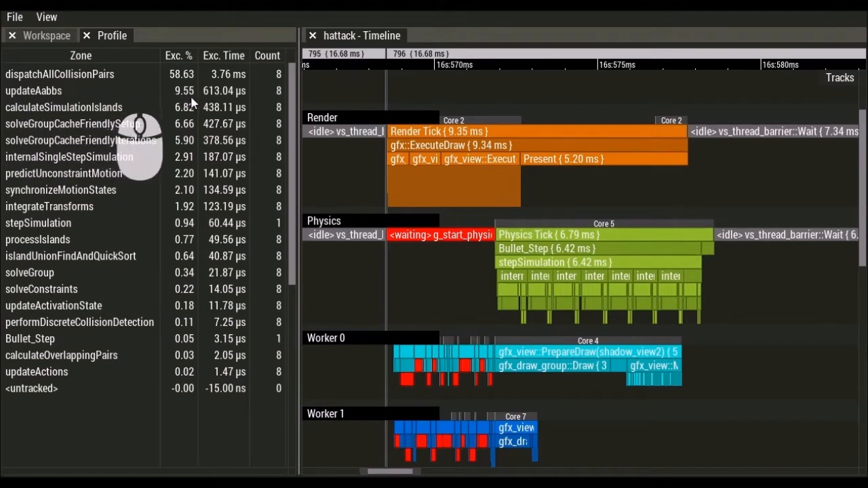
{"action": "mouse_move", "coordinate": [207, 102]}
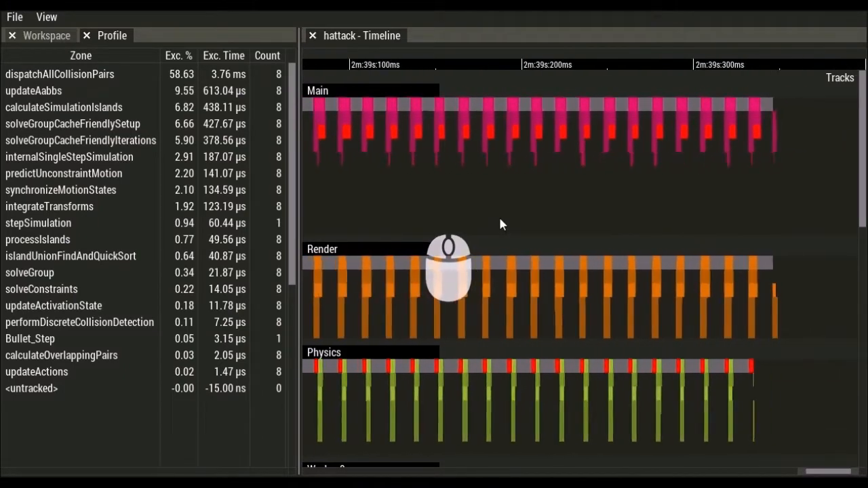
Zoom the timeline out to the full two-minute-plus capture and show the Settings pane
{"action": "scroll", "scroll_direction": "down", "scroll_amount": 3}
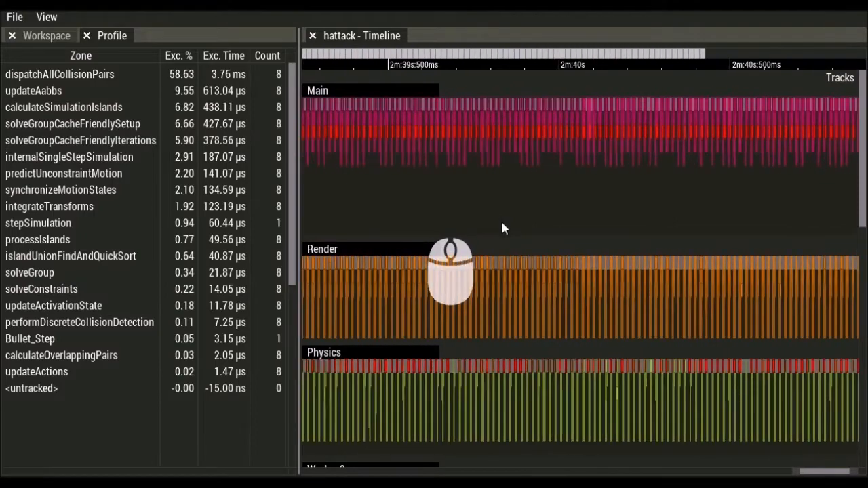
{"action": "scroll", "scroll_direction": "right", "scroll_amount": 3}
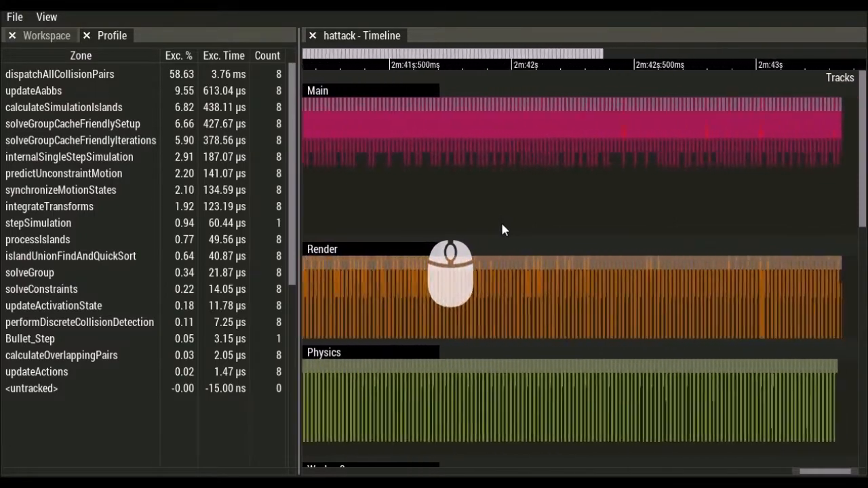
{"action": "scroll", "scroll_direction": "down", "scroll_amount": 3}
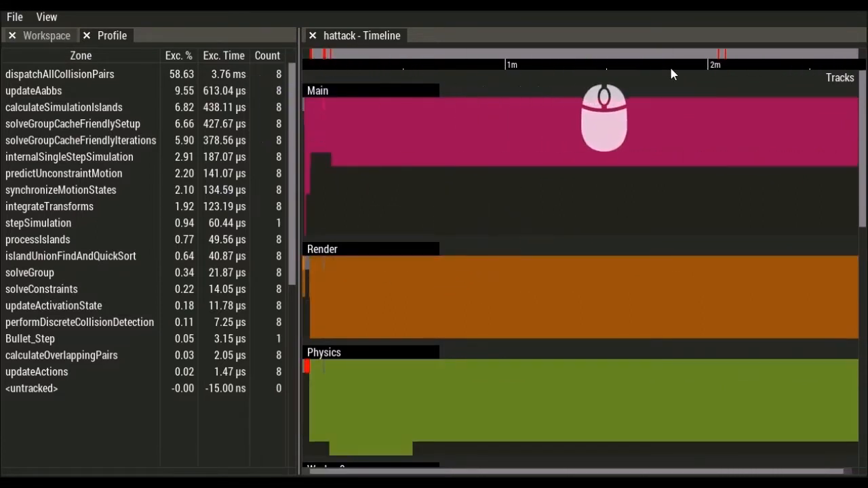
{"action": "left_click", "coordinate": [51, 15]}
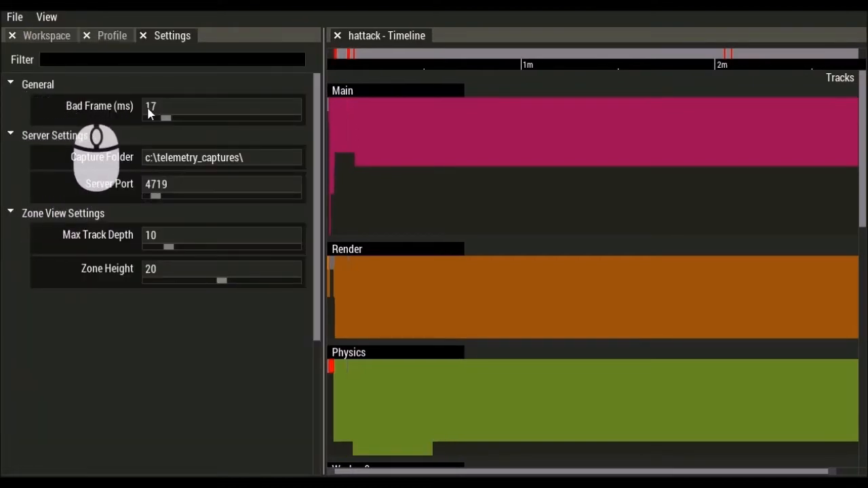
{"action": "mouse_move", "coordinate": [131, 111]}
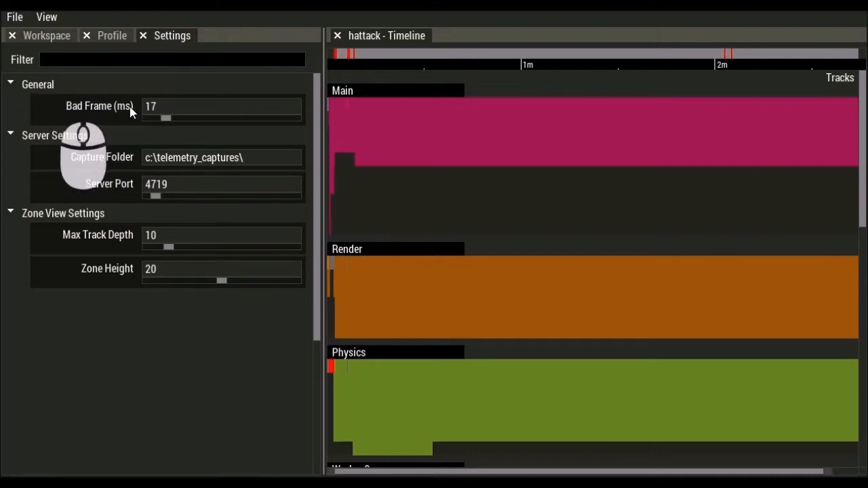
{"action": "mouse_move", "coordinate": [157, 114]}
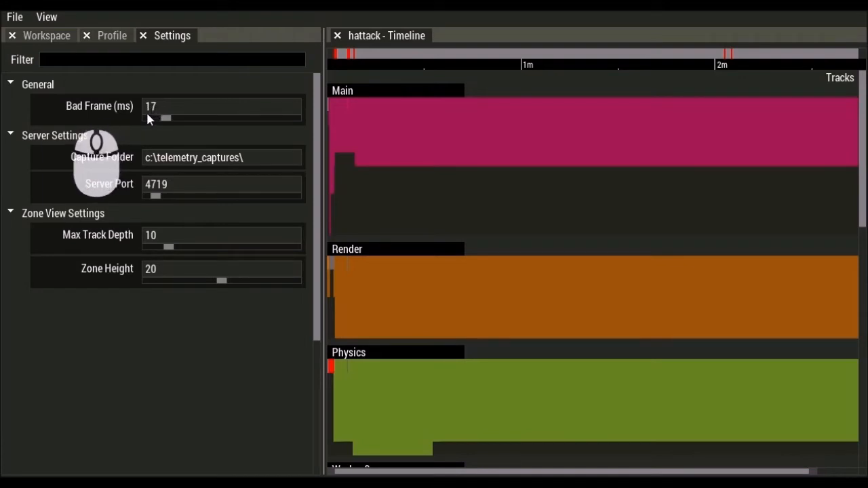
{"action": "mouse_move", "coordinate": [156, 113]}
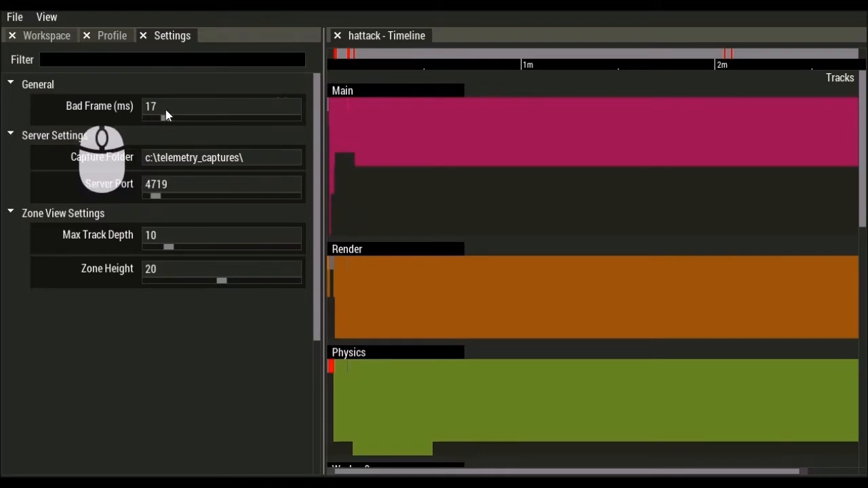
{"action": "mouse_move", "coordinate": [658, 76]}
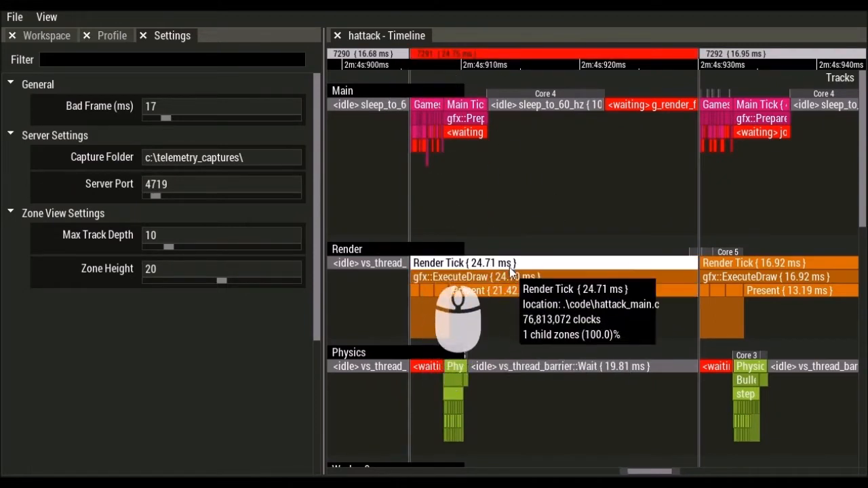
{"action": "mouse_move", "coordinate": [573, 291]}
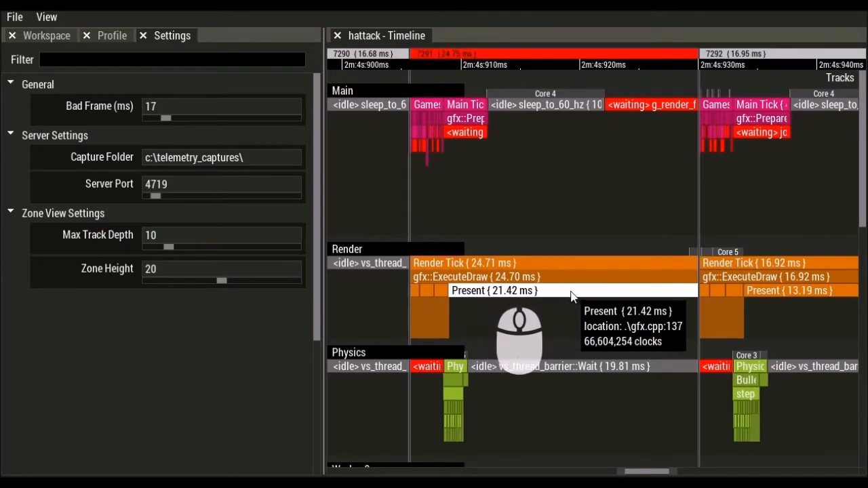
{"action": "mouse_move", "coordinate": [560, 332]}
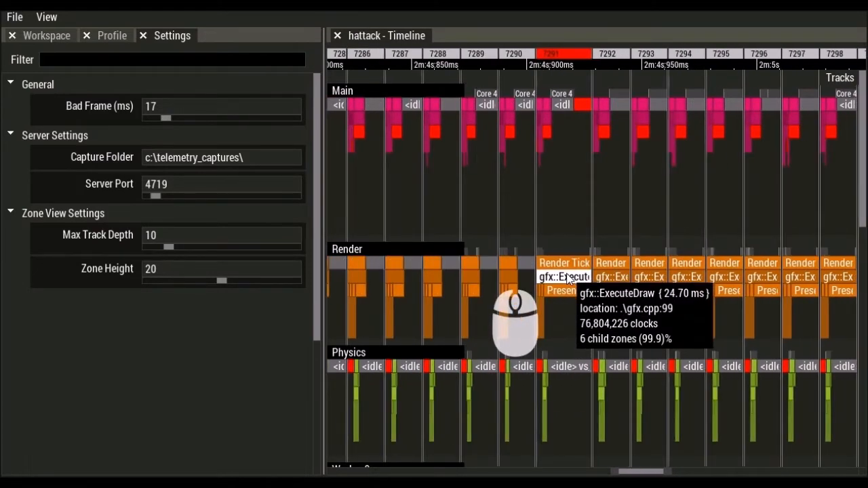
{"action": "mouse_move", "coordinate": [560, 236]}
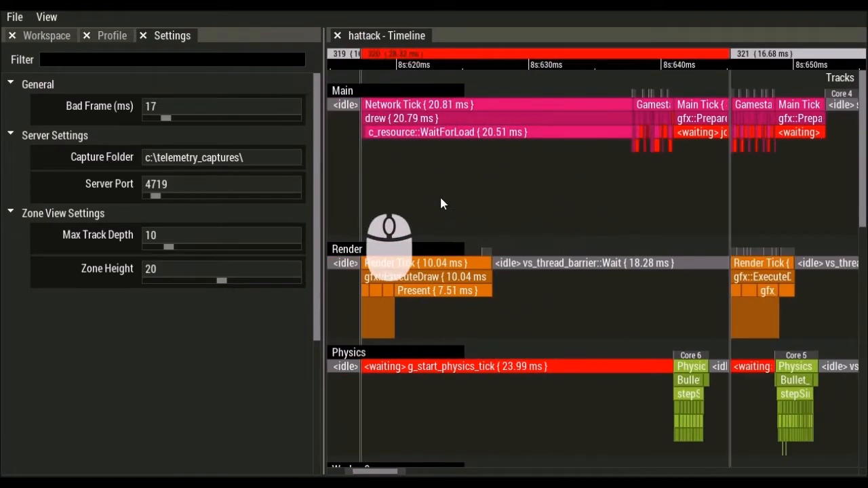
{"action": "mouse_move", "coordinate": [387, 118]}
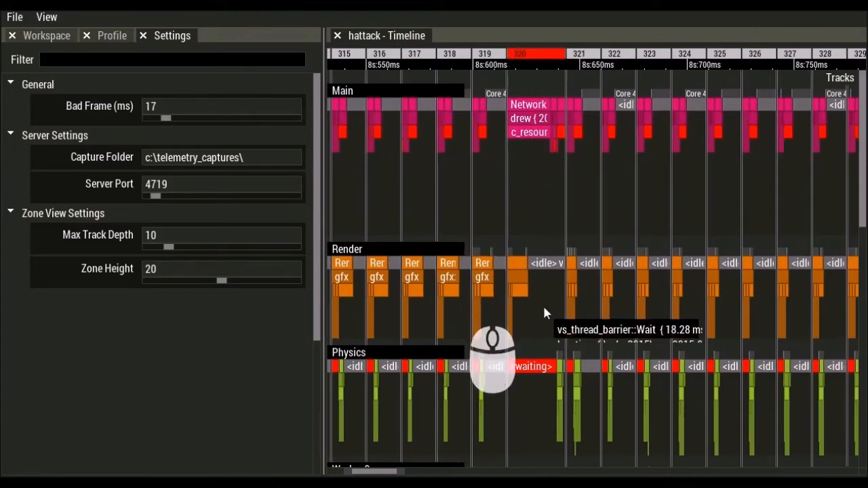
Zoom into bad frame 320 with its 20.81 ms Network Tick and open the track list
{"action": "scroll", "scroll_direction": "down", "scroll_amount": 3}
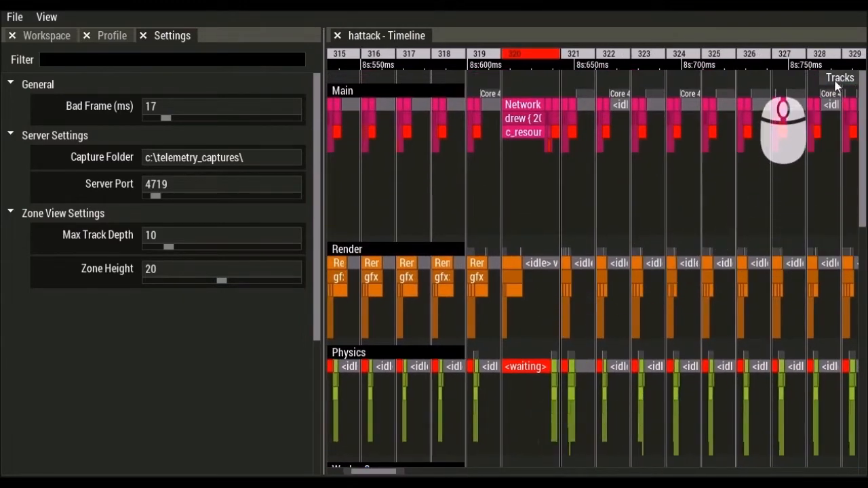
{"action": "left_click", "coordinate": [840, 77]}
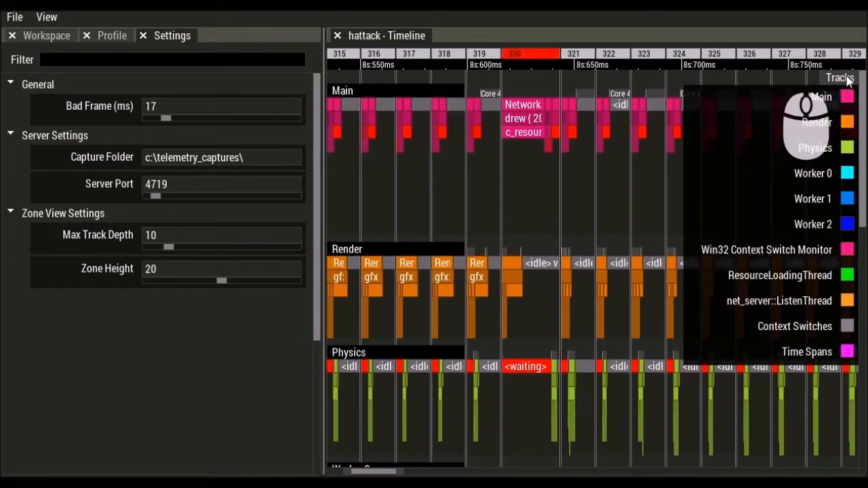
{"action": "mouse_move", "coordinate": [662, 212]}
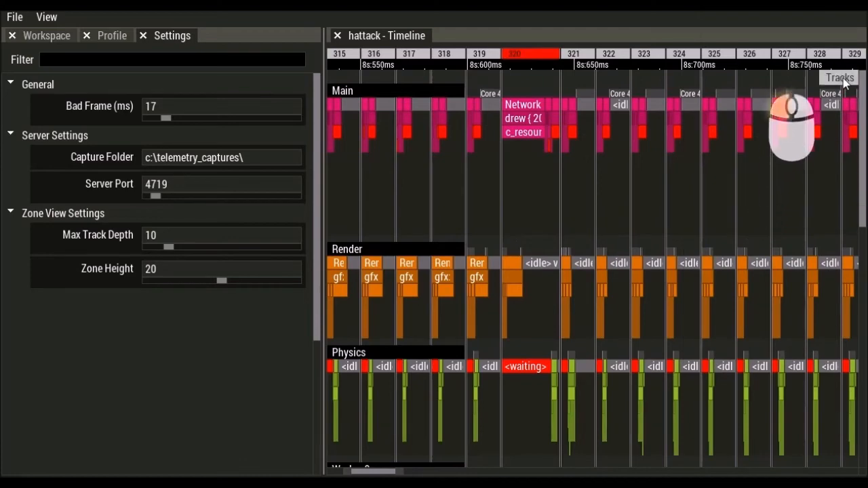
Recolour the Main thread track from pink to teal by dragging its hue to 167
{"action": "left_click", "coordinate": [845, 77]}
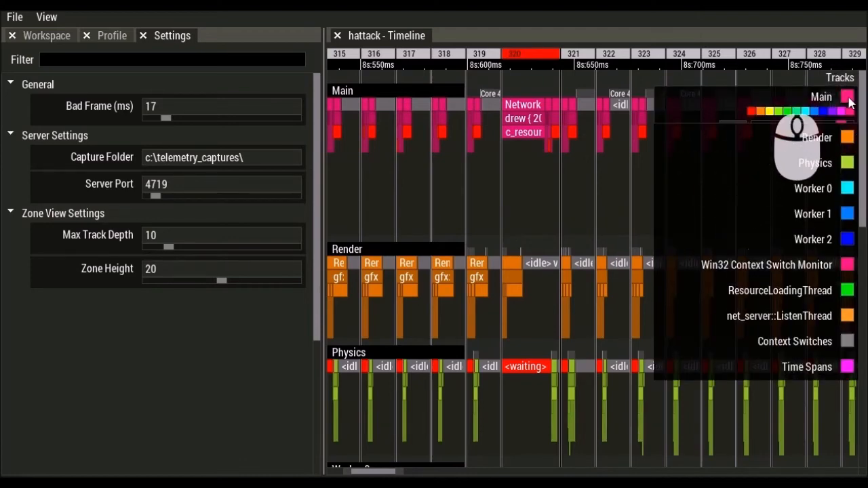
{"action": "left_click", "coordinate": [852, 97]}
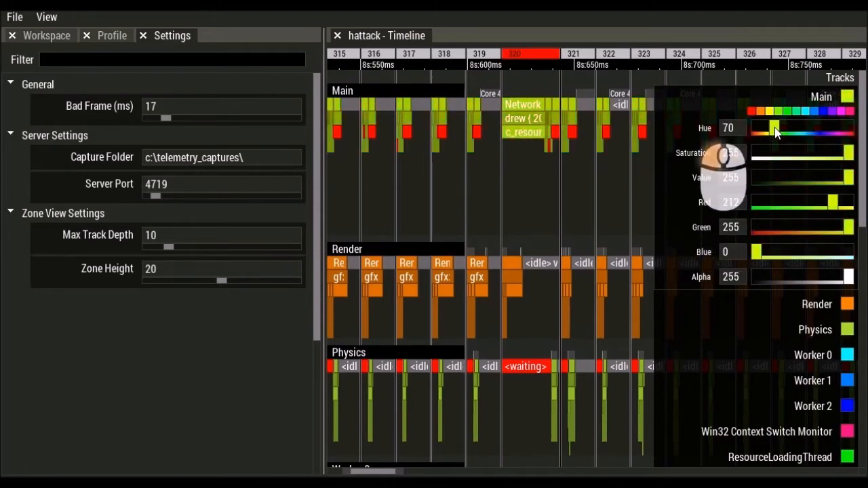
{"action": "left_click_drag", "start_coordinate": [773, 127], "coordinate": [801, 128]}
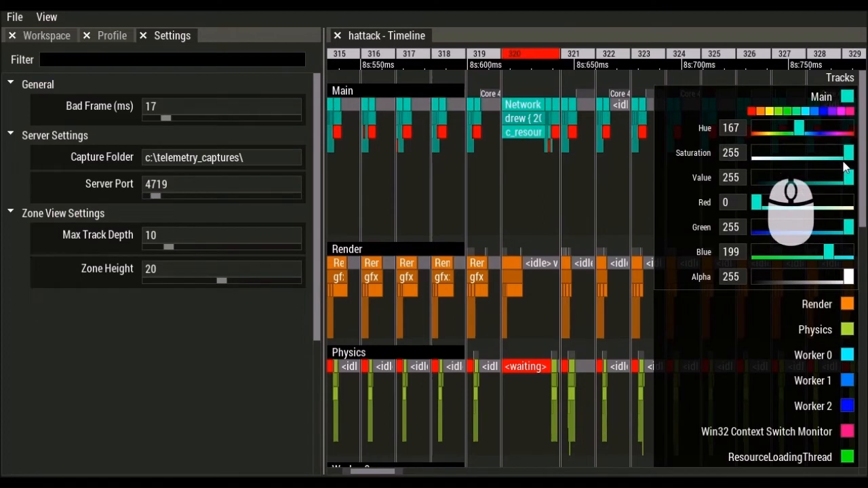
{"action": "mouse_move", "coordinate": [827, 122]}
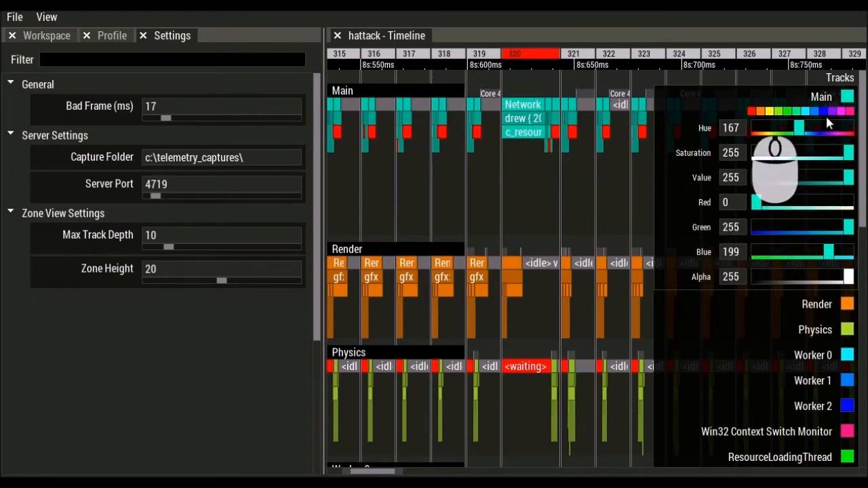
{"action": "mouse_move", "coordinate": [624, 131]}
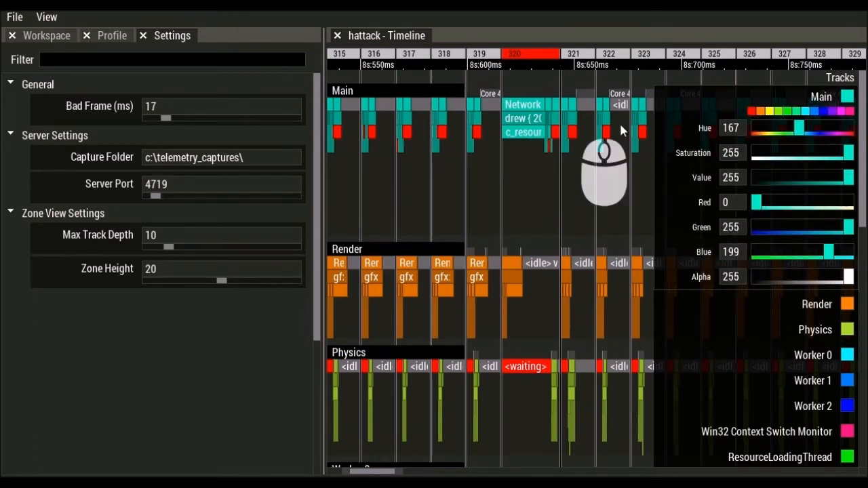
{"action": "mouse_move", "coordinate": [816, 129]}
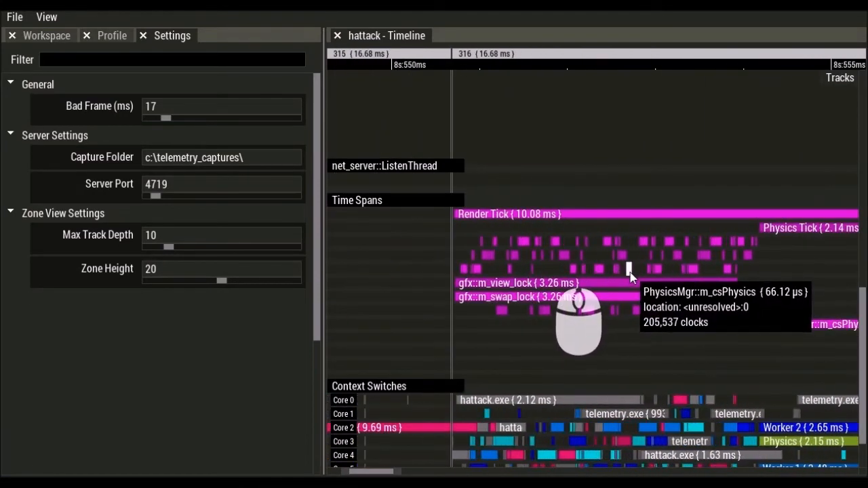
{"action": "mouse_move", "coordinate": [628, 276]}
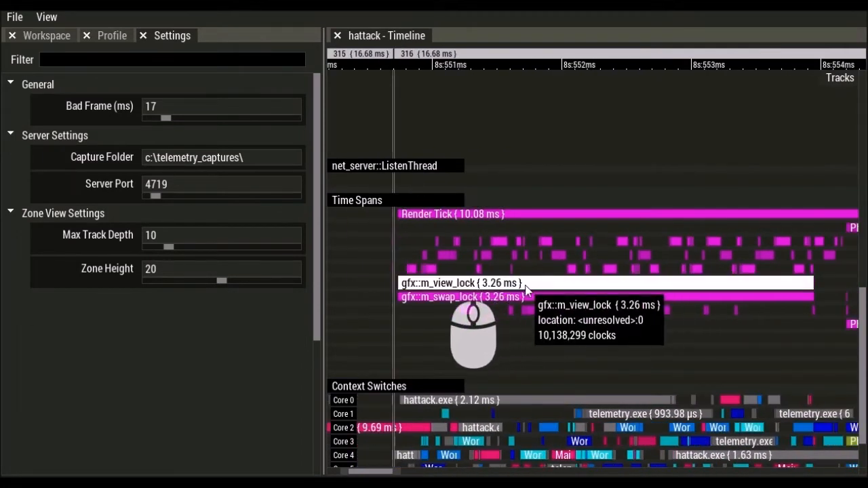
{"action": "mouse_move", "coordinate": [630, 280]}
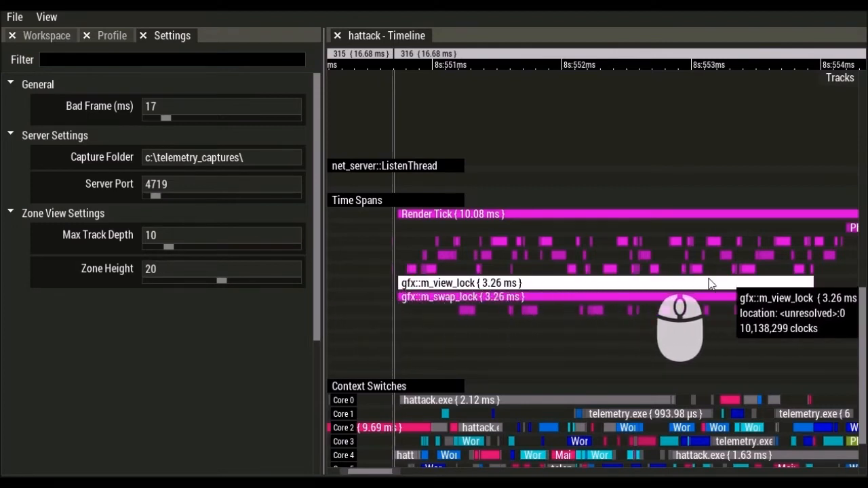
{"action": "mouse_move", "coordinate": [453, 306]}
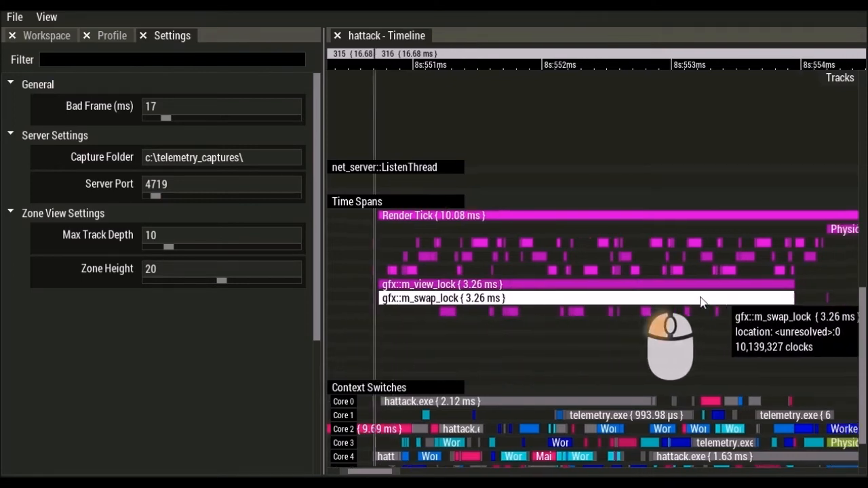
{"action": "mouse_move", "coordinate": [558, 236]}
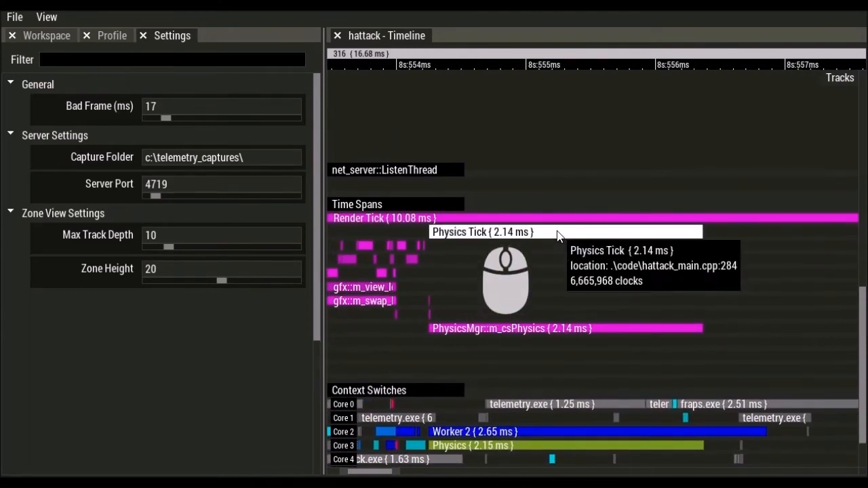
{"action": "mouse_move", "coordinate": [471, 247]}
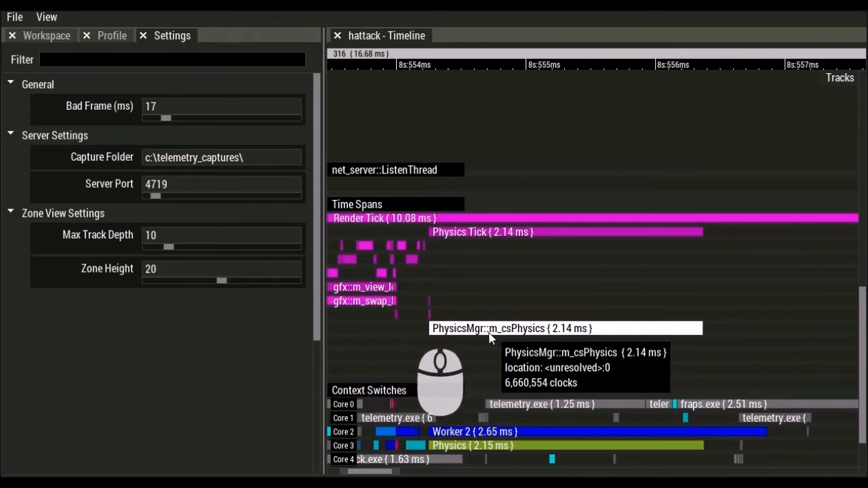
{"action": "mouse_move", "coordinate": [508, 339]}
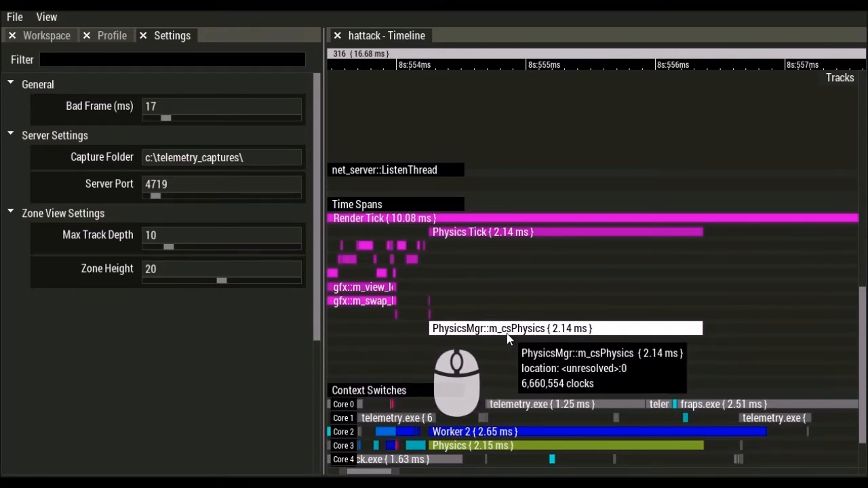
Scroll the Context Switches track to reveal a 46.51 µs Main thread slice
{"action": "scroll", "scroll_direction": "down", "scroll_amount": 3}
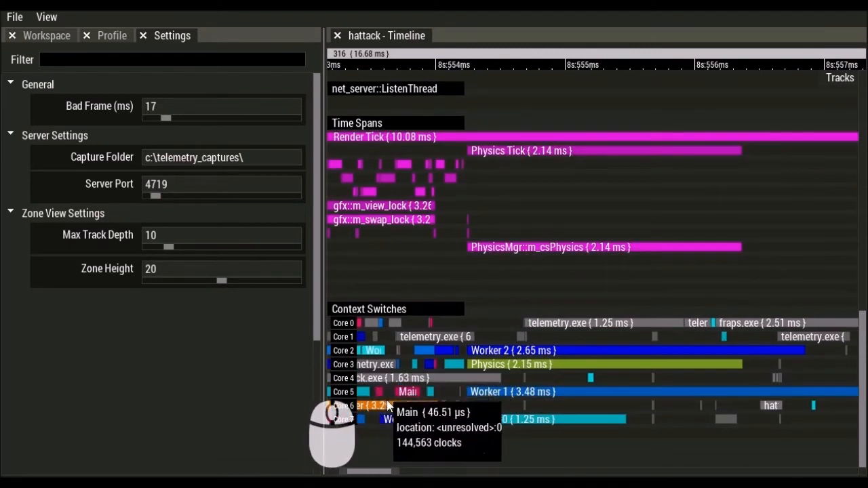
{"action": "mouse_move", "coordinate": [480, 430]}
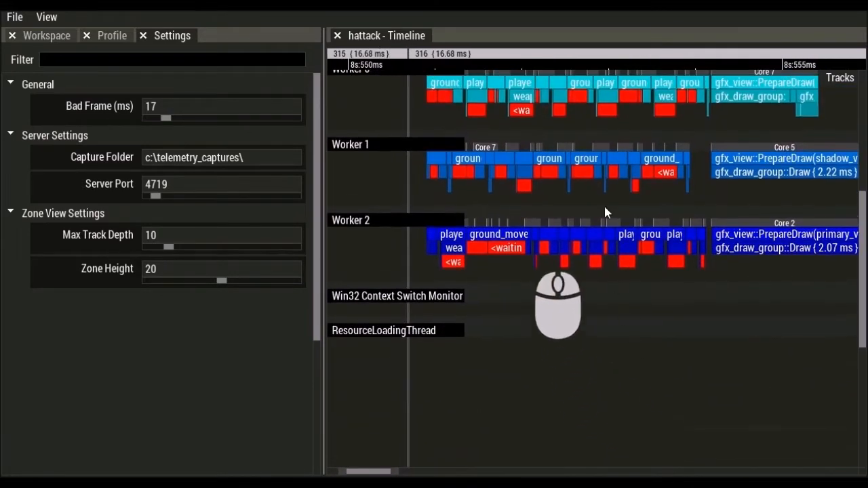
Create a new hattack Plots view and show its list of available plots
{"action": "left_click", "coordinate": [142, 35]}
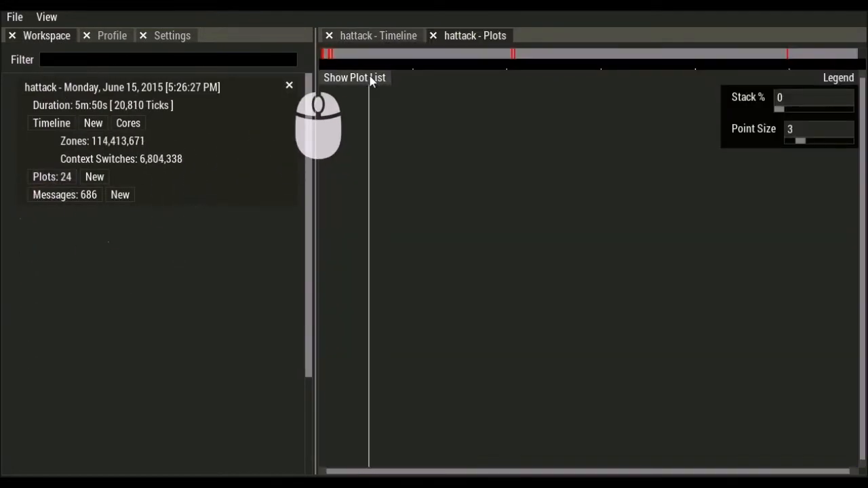
{"action": "left_click", "coordinate": [354, 77]}
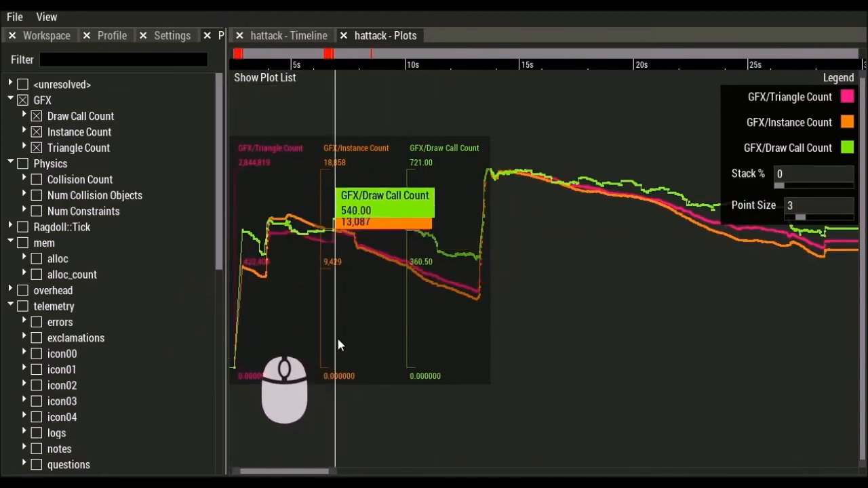
{"action": "mouse_move", "coordinate": [353, 342]}
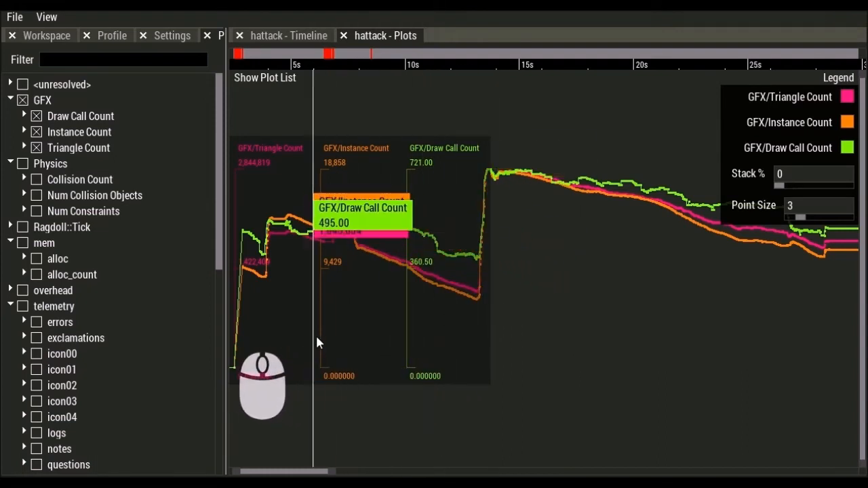
{"action": "mouse_move", "coordinate": [732, 224]}
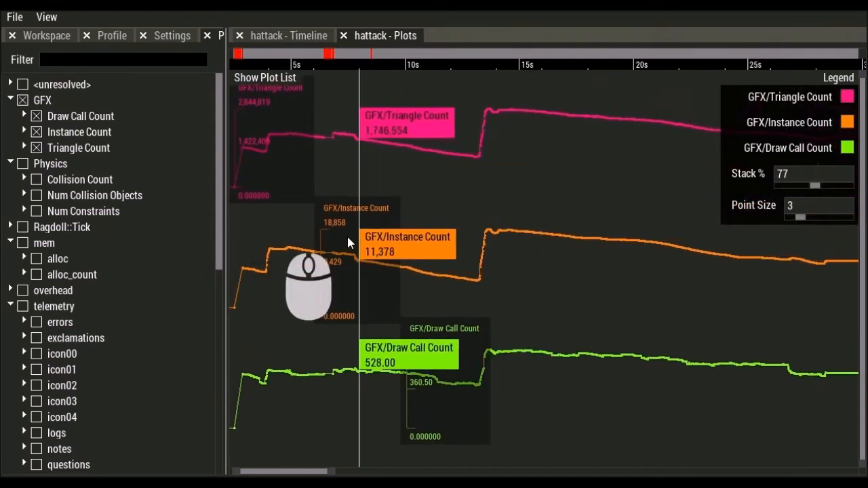
{"action": "mouse_move", "coordinate": [486, 241]}
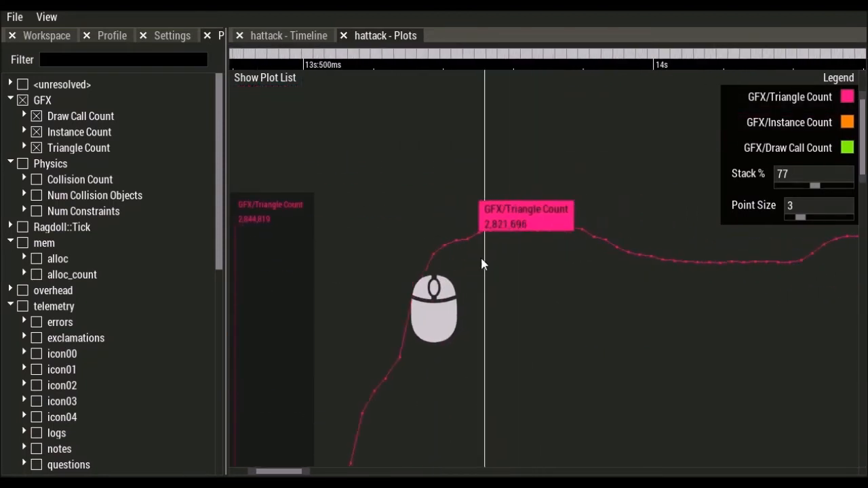
{"action": "mouse_move", "coordinate": [542, 262]}
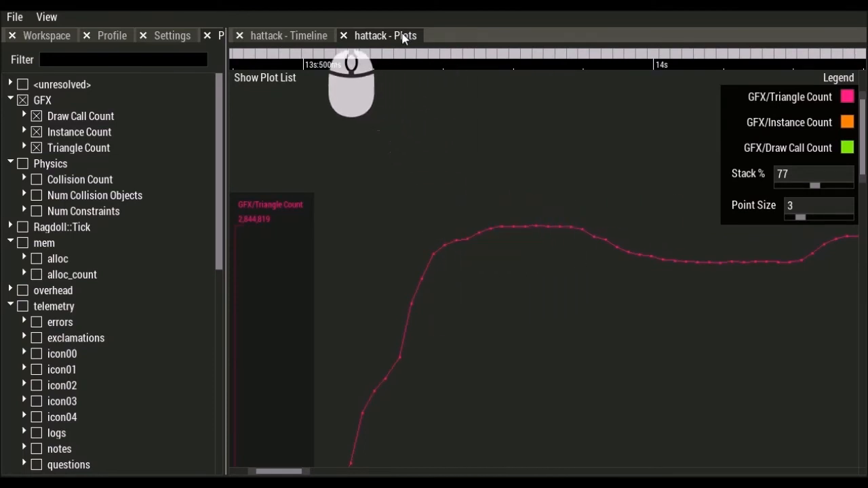
Dock the hattack Plots view beneath the Timeline
{"action": "left_click", "coordinate": [287, 35]}
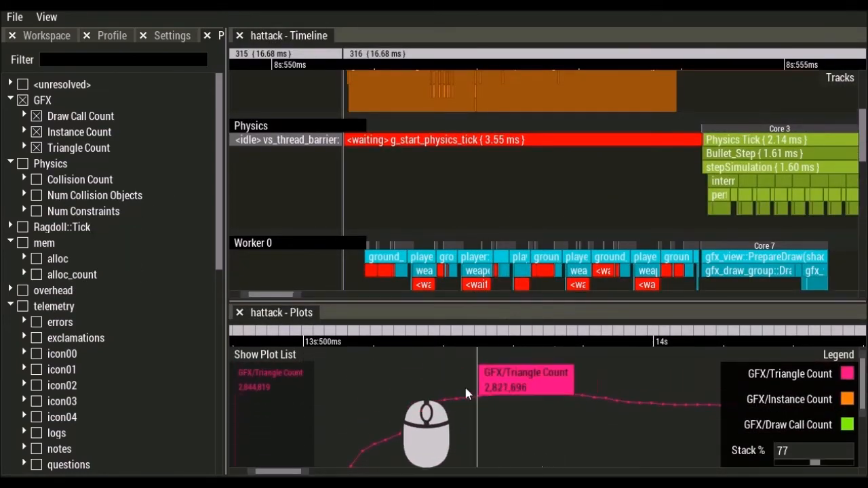
{"action": "mouse_move", "coordinate": [534, 391]}
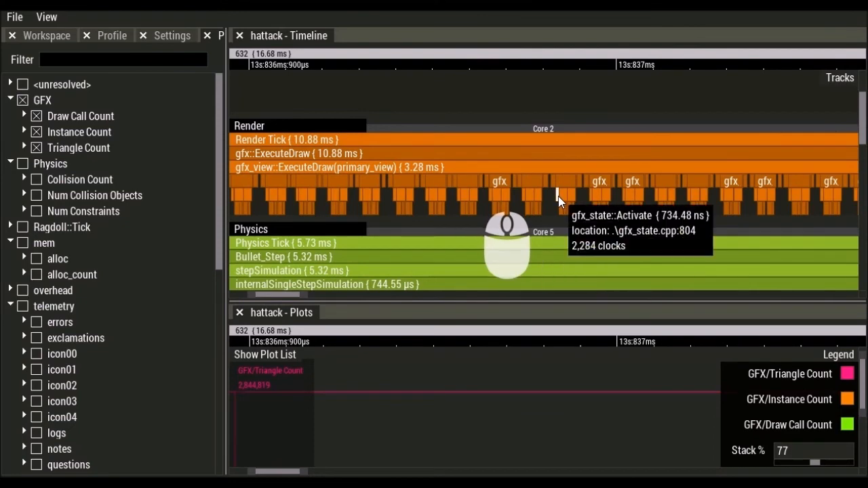
{"action": "mouse_move", "coordinate": [566, 201]}
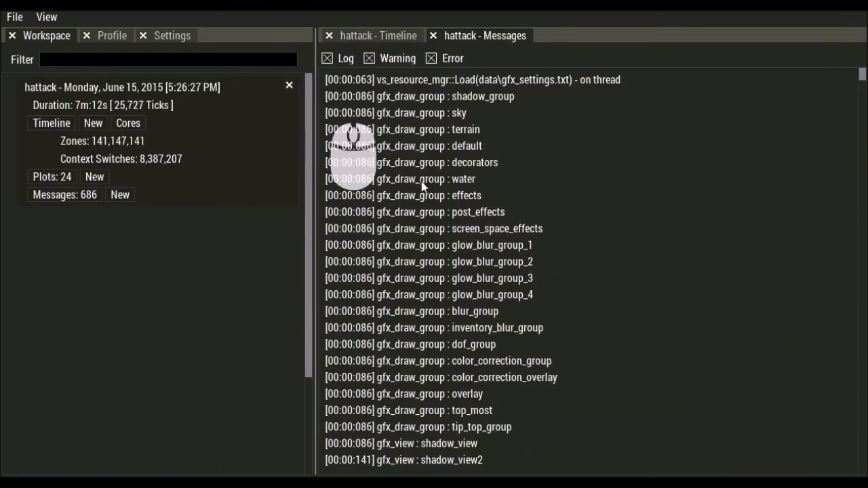
Scroll the hattack Messages log and click an entry, bringing the timeline to frames 385–386
{"action": "scroll", "scroll_direction": "down", "scroll_amount": 3}
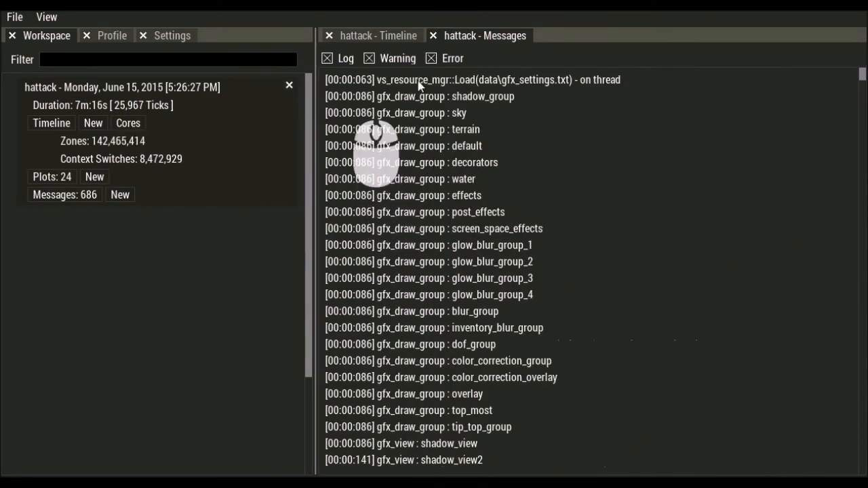
{"action": "left_click", "coordinate": [325, 57]}
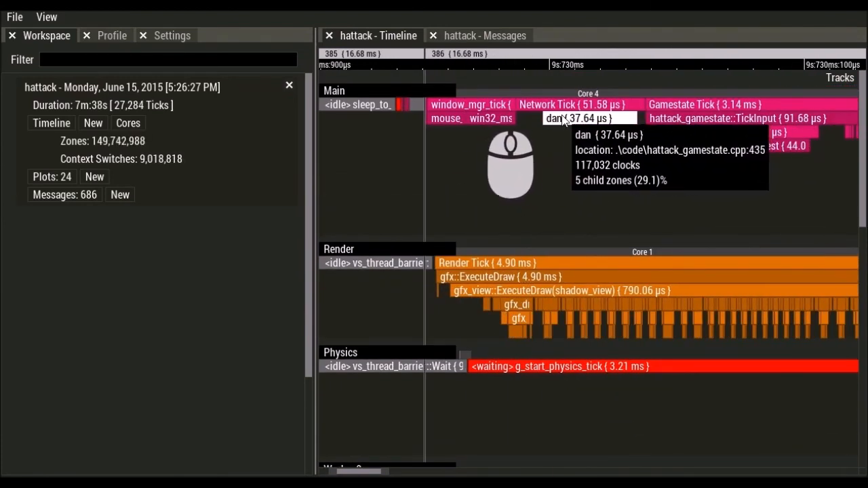
{"action": "mouse_move", "coordinate": [536, 201]}
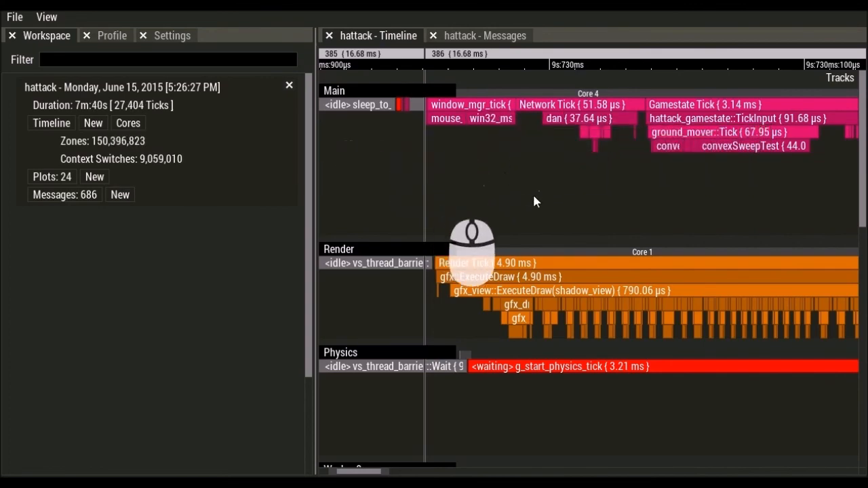